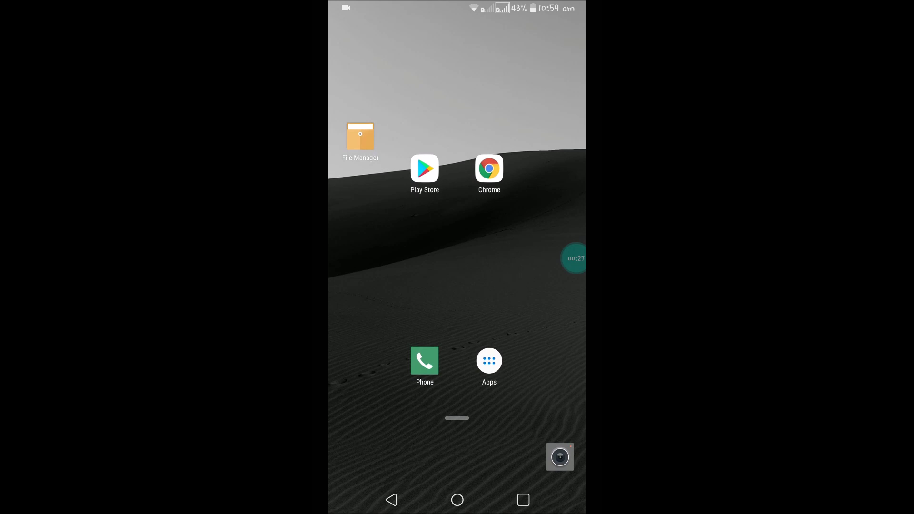
Launch Google Play Games from the P section of the launcher's full app list
left_click(489, 360)
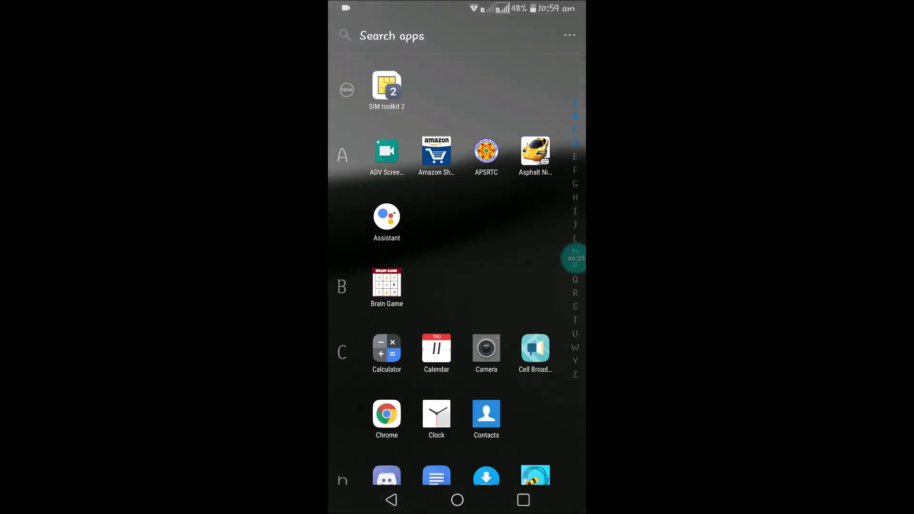
scroll("down", 3)
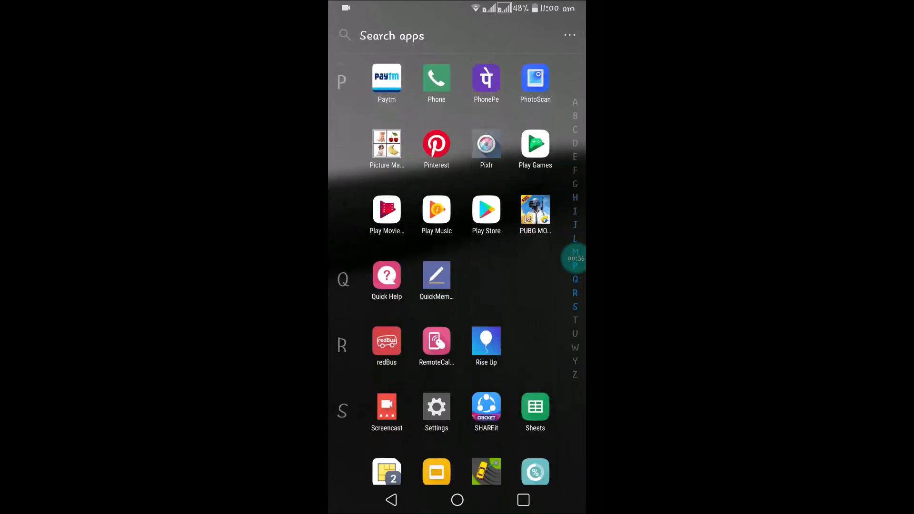
scroll("down", 3)
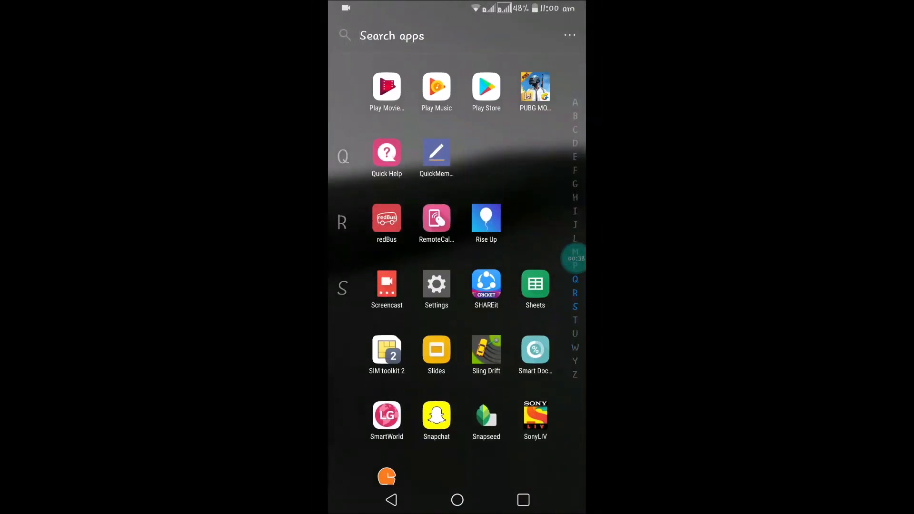
left_click(486, 88)
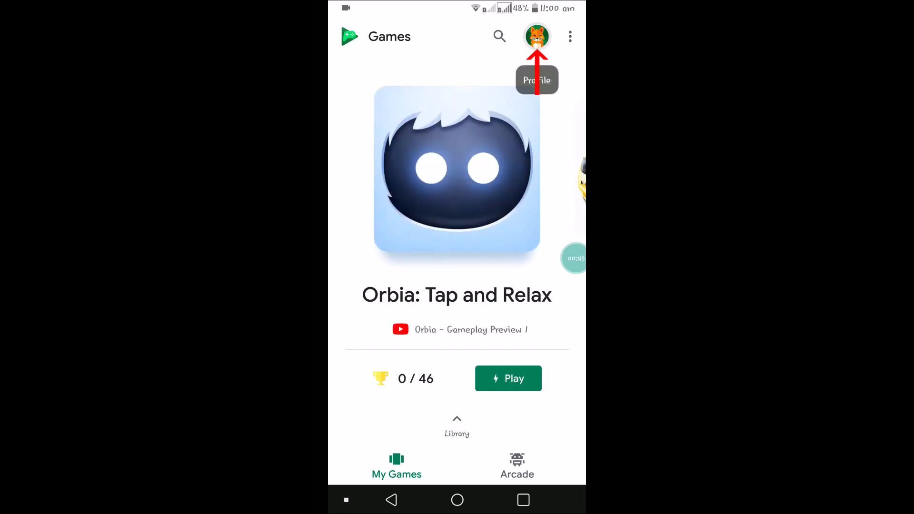
Open the player profile for Sparky234skyscrap and begin editing it
left_click(536, 36)
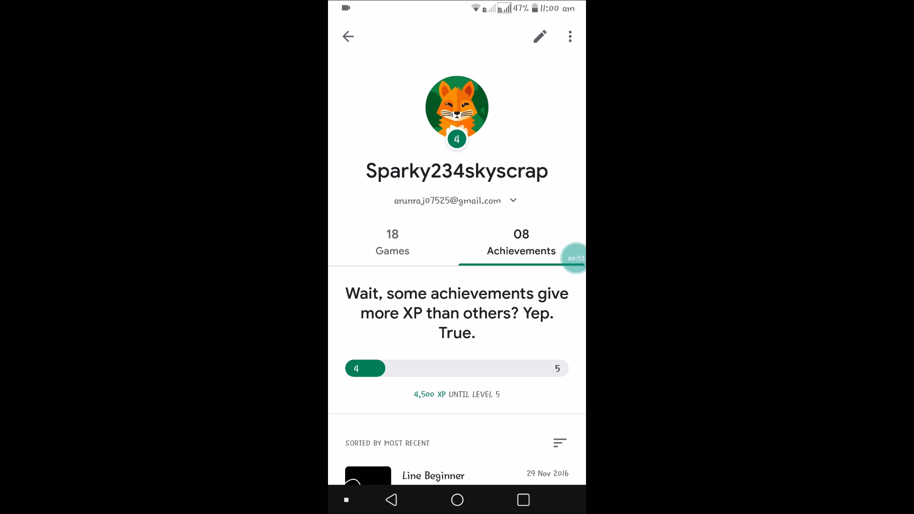
left_click(539, 36)
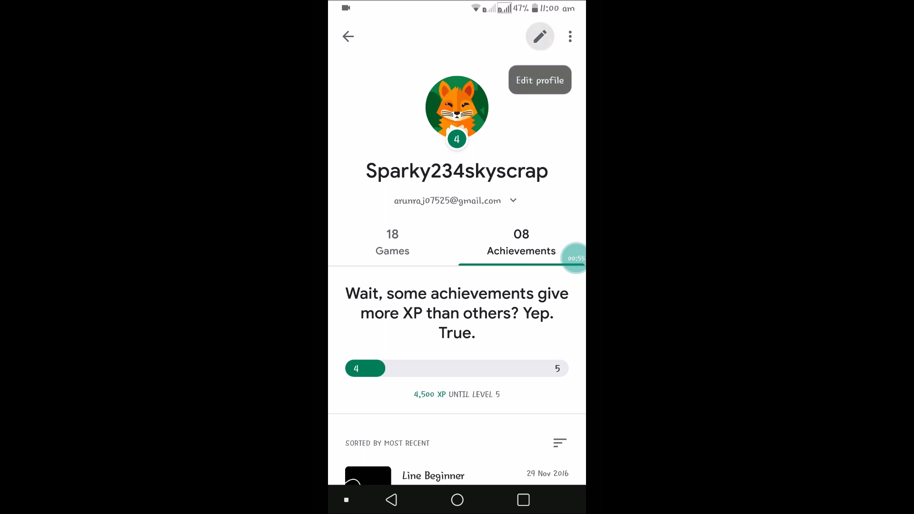
Clear the existing Gamer ID Sparky234skyscrap from the edit-profile form
left_click(539, 80)
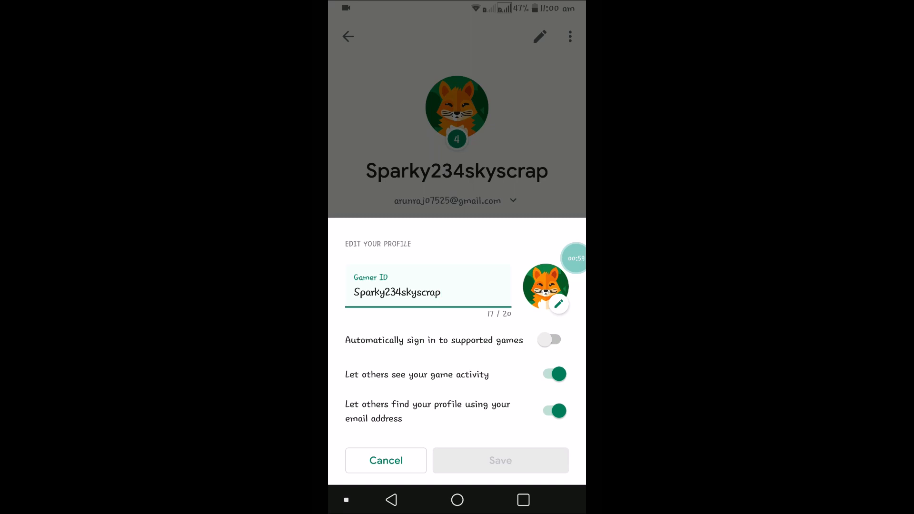
left_click(396, 293)
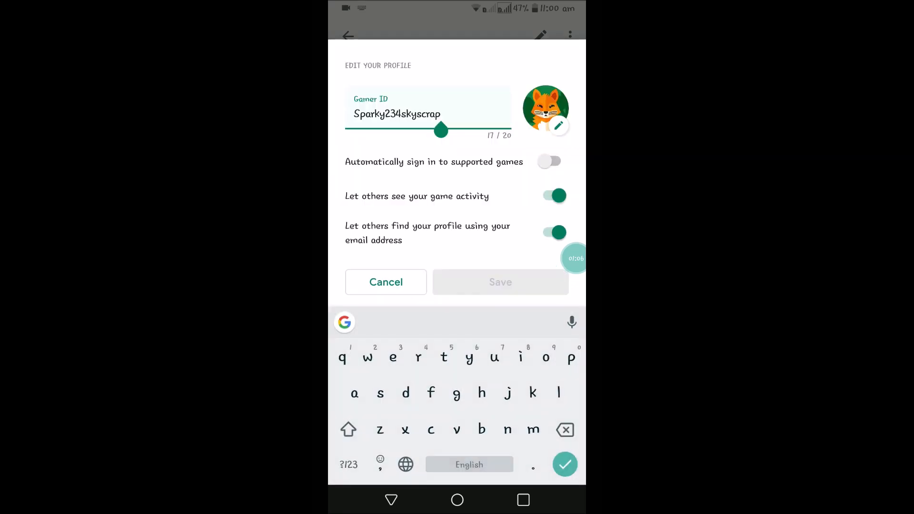
left_click(565, 430)
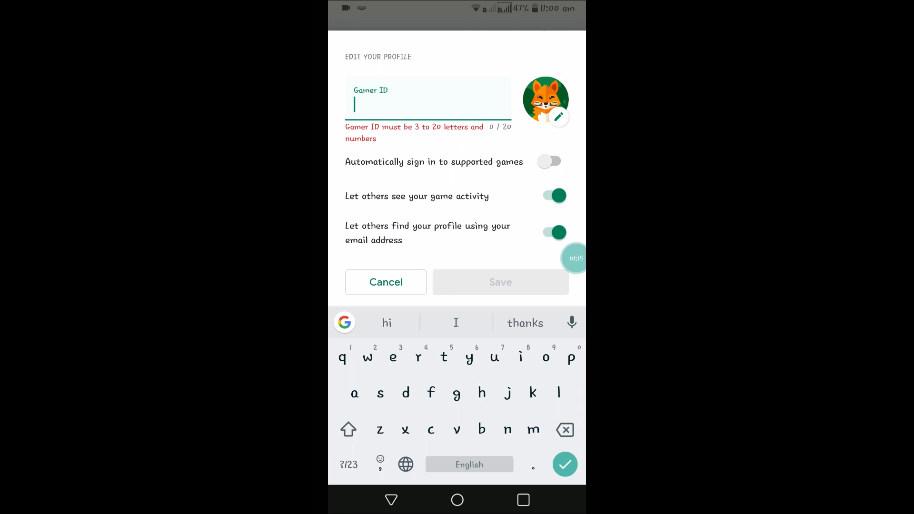
Enter the new Gamer ID sparkynumberobezz34 and save it to the profile
type("s")
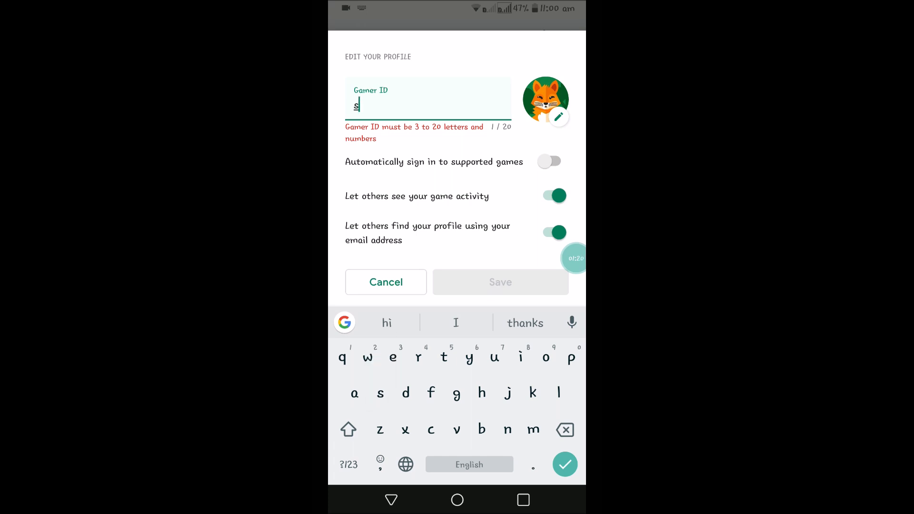
type("parky")
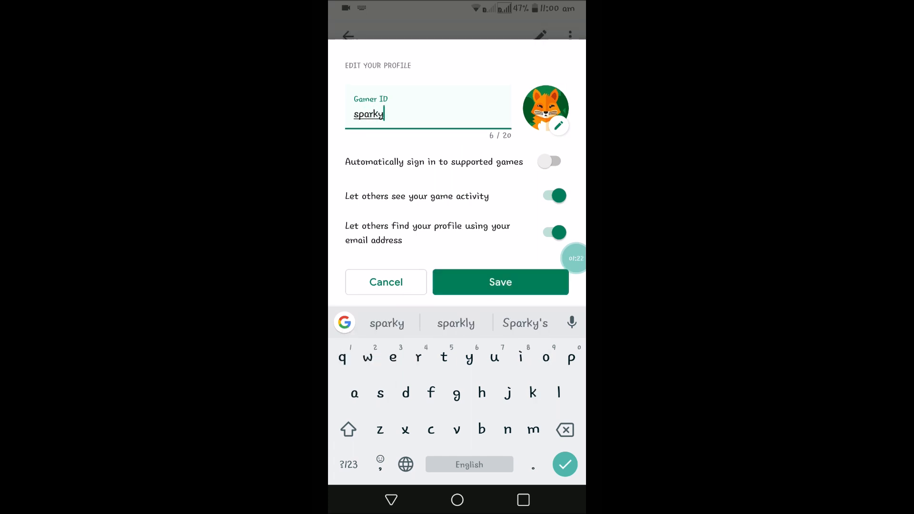
type("numberobe")
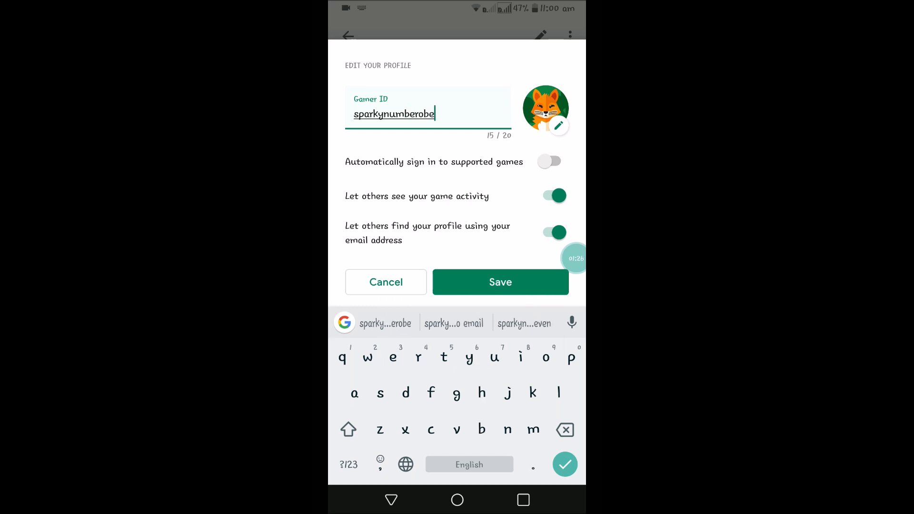
type("zz34")
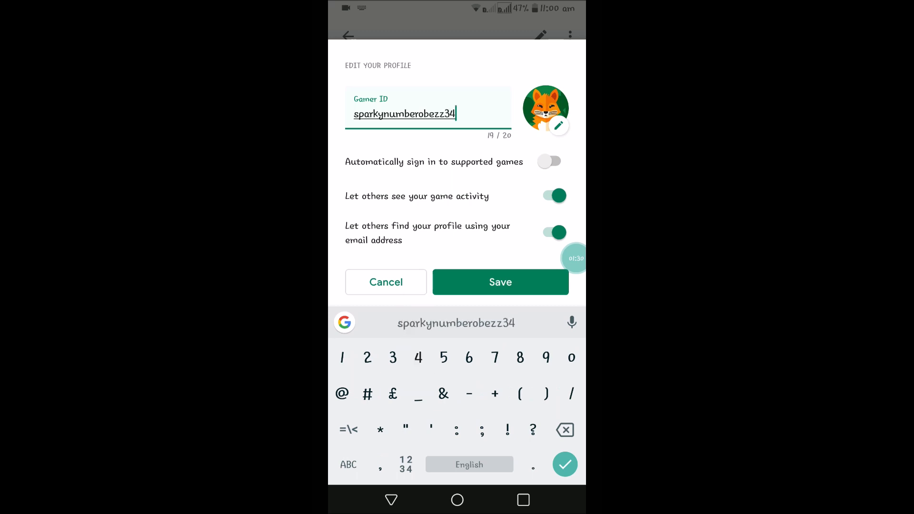
left_click(500, 282)
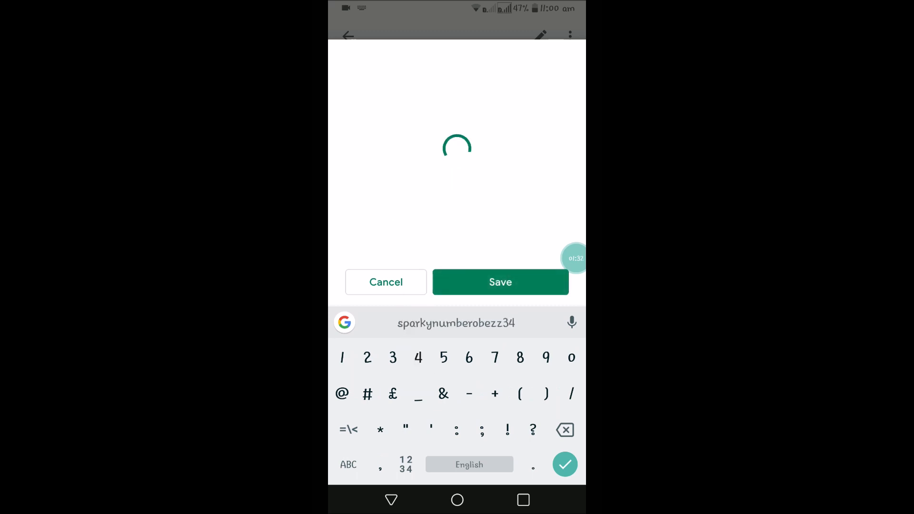
left_click(500, 282)
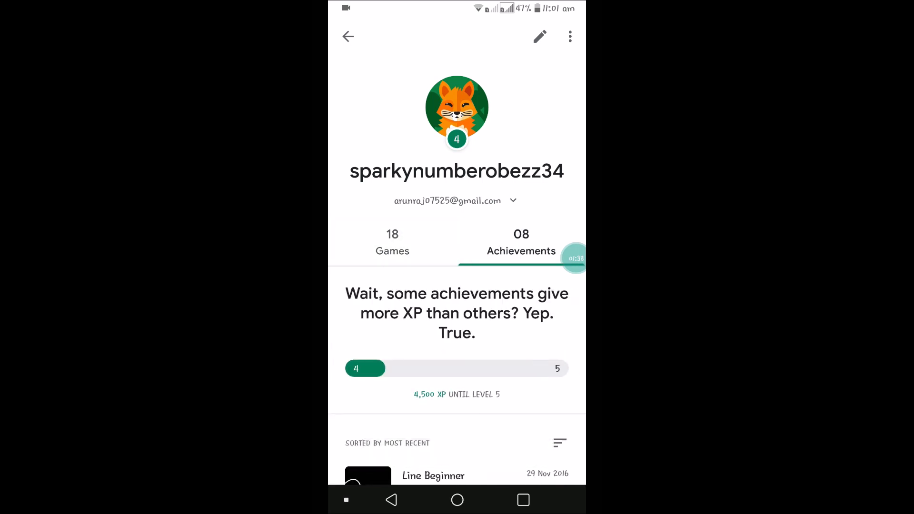
Shorten the ID to sparkynumber, extend it to sparkynumberzz345 and save
left_click(538, 37)
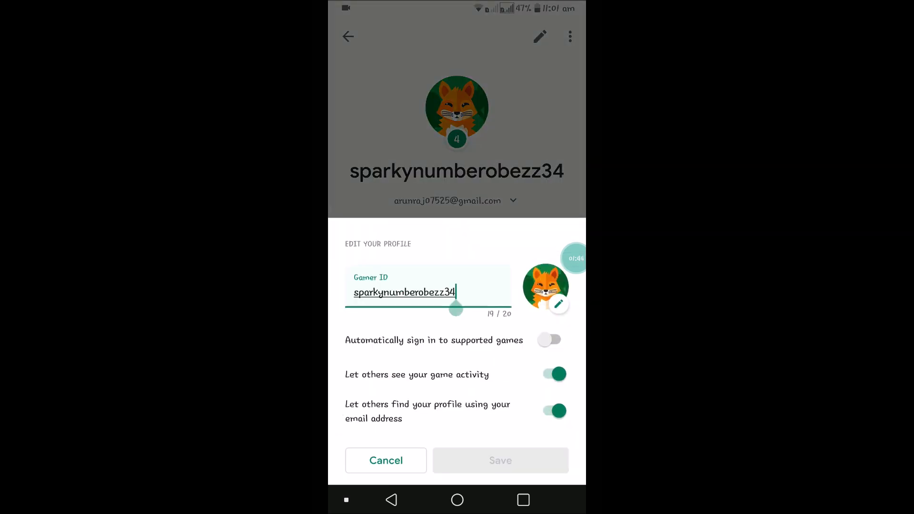
key("BackSpace")
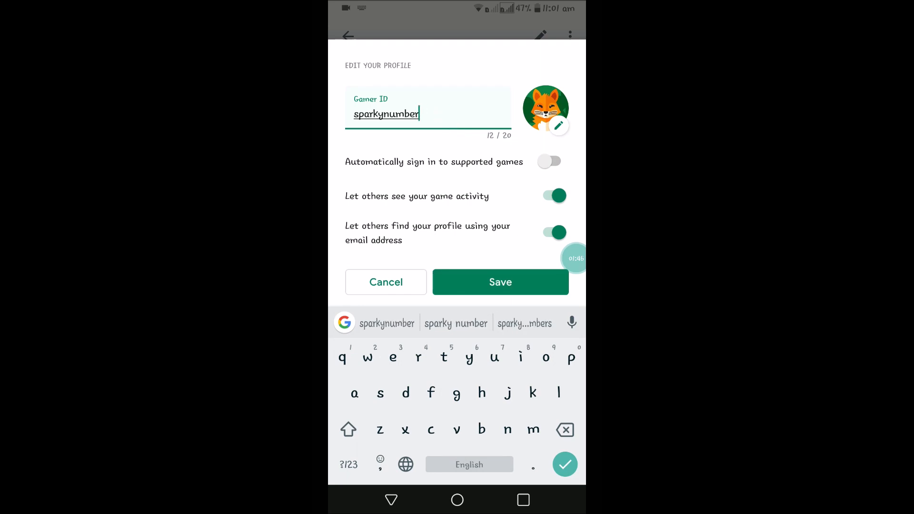
left_click(499, 282)
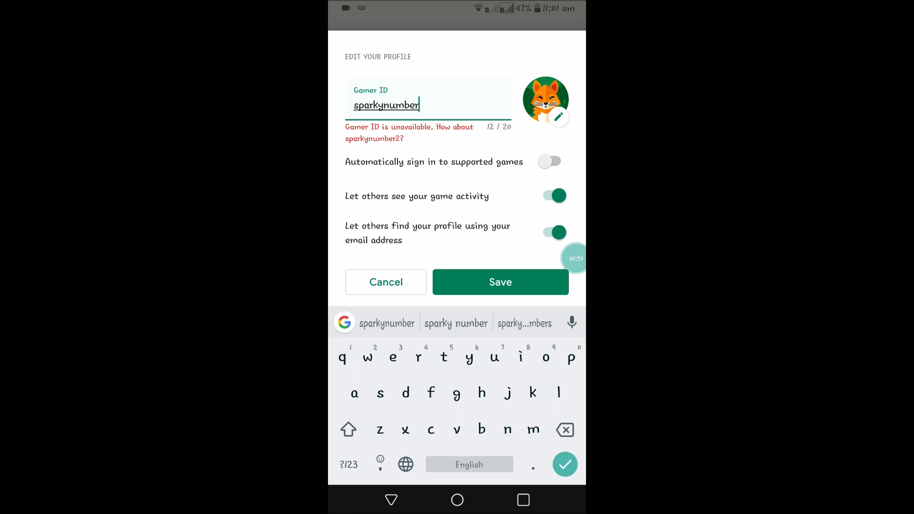
type("zz345")
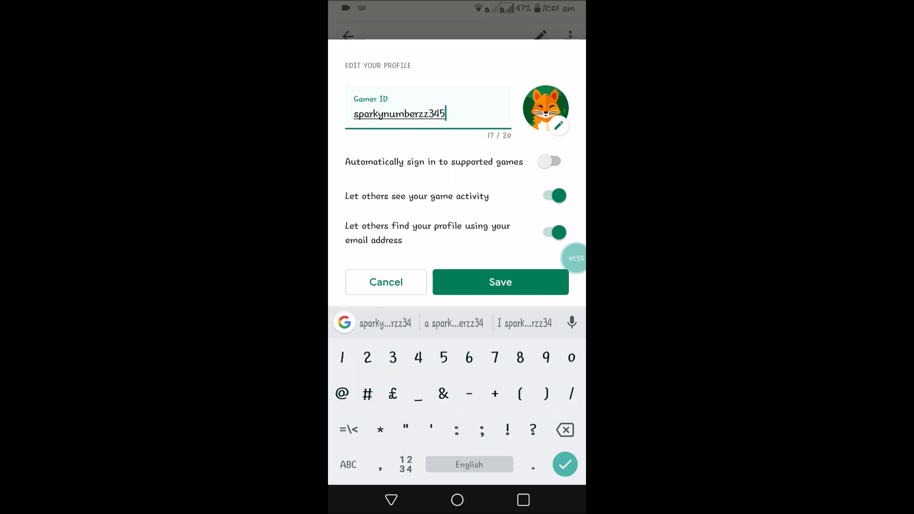
left_click(500, 282)
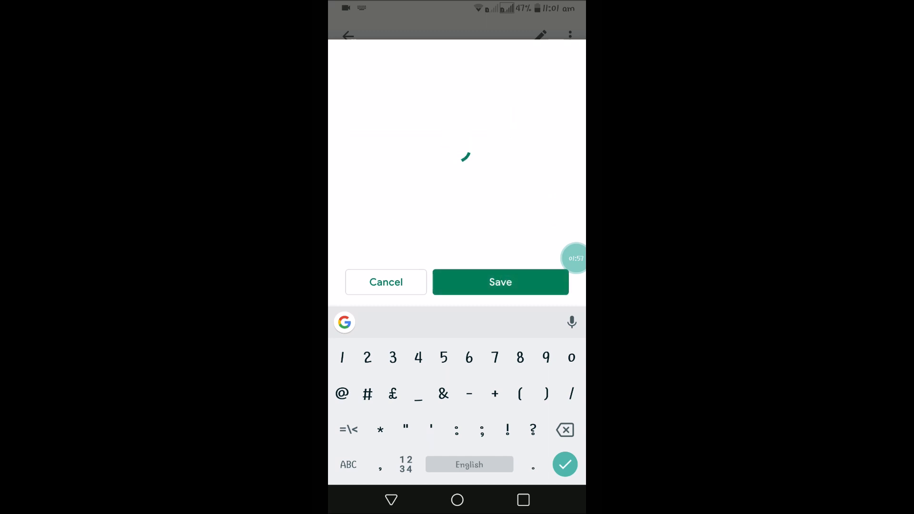
left_click(500, 282)
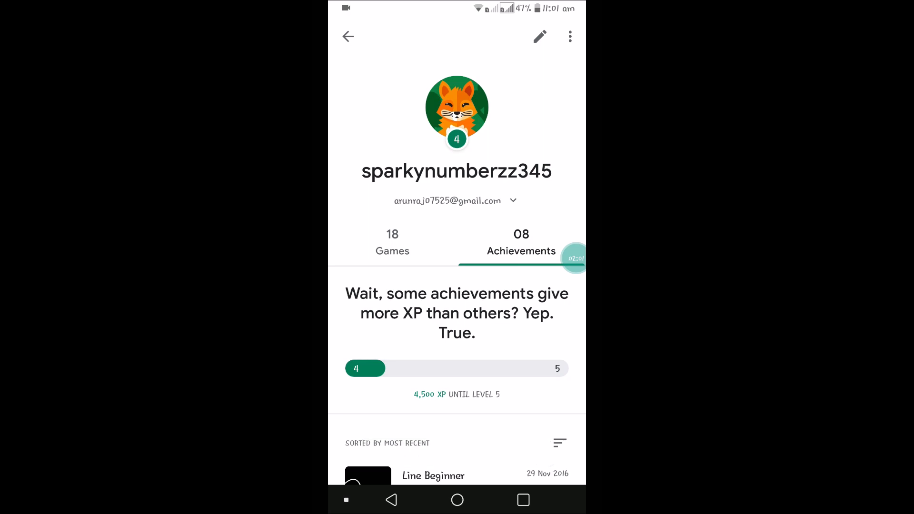
scroll("down", 3)
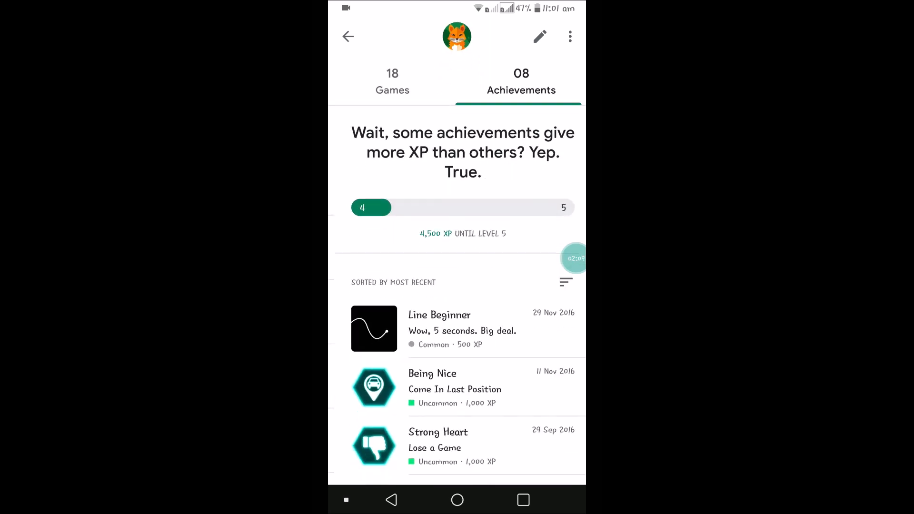